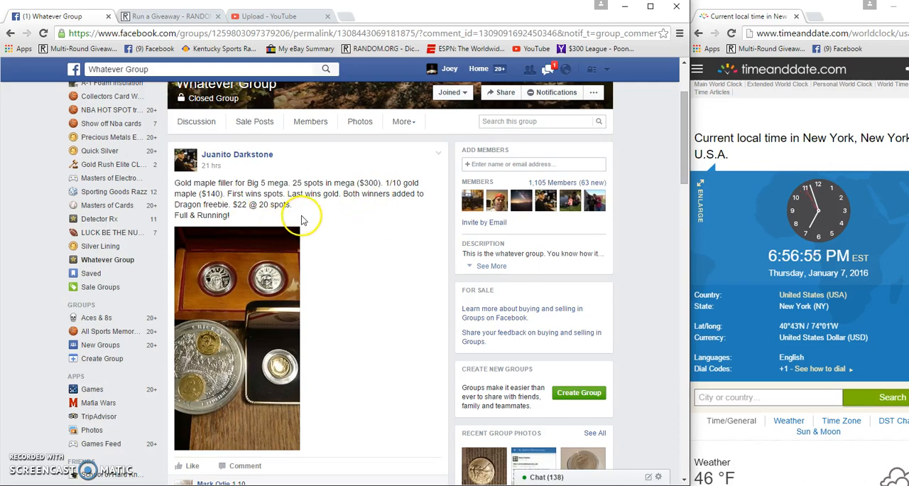
mouse_move(263, 198)
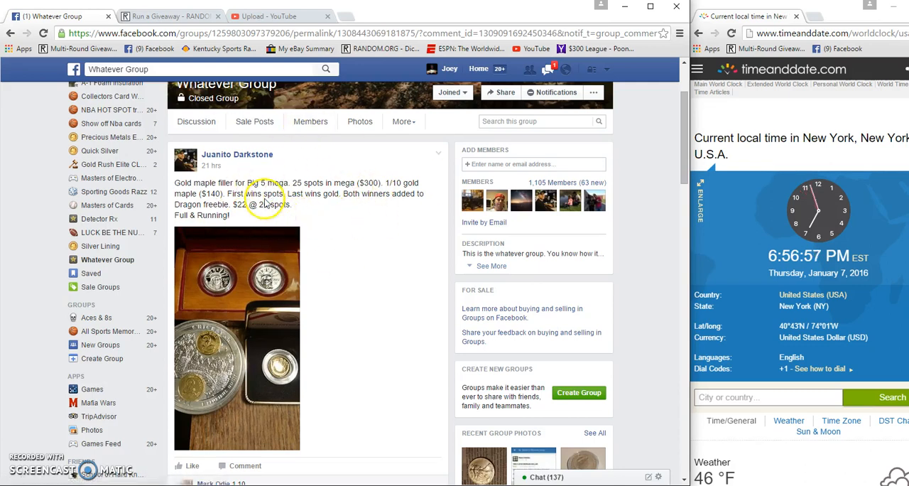
mouse_move(370, 218)
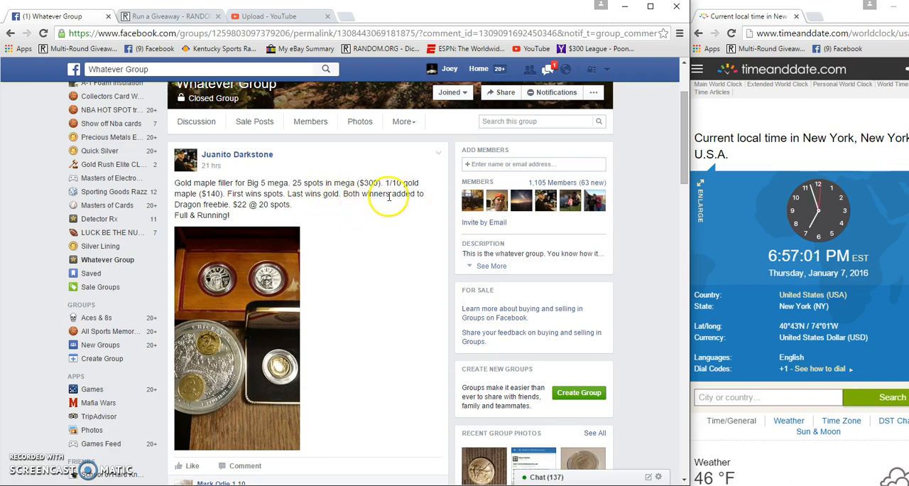
mouse_move(266, 204)
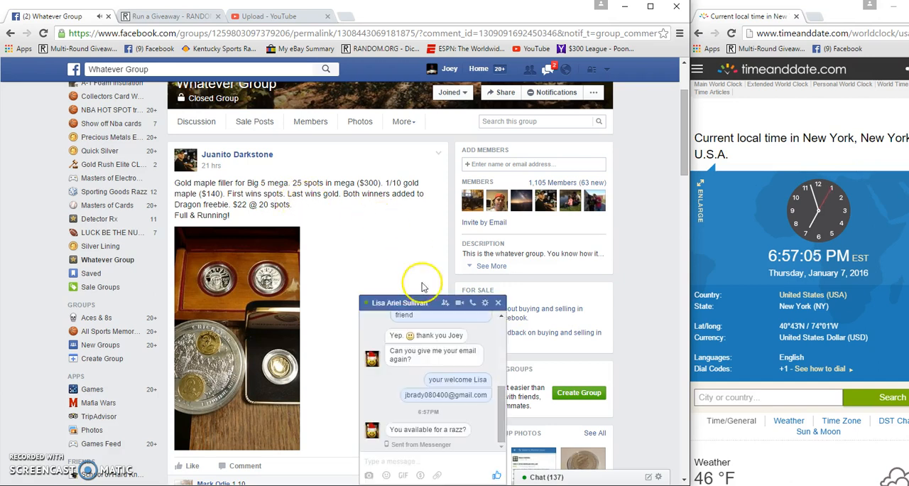
Dismiss the Messenger chat, review the filler post's comments down to the 20-spot list, and switch to the giveaway
left_click(497, 301)
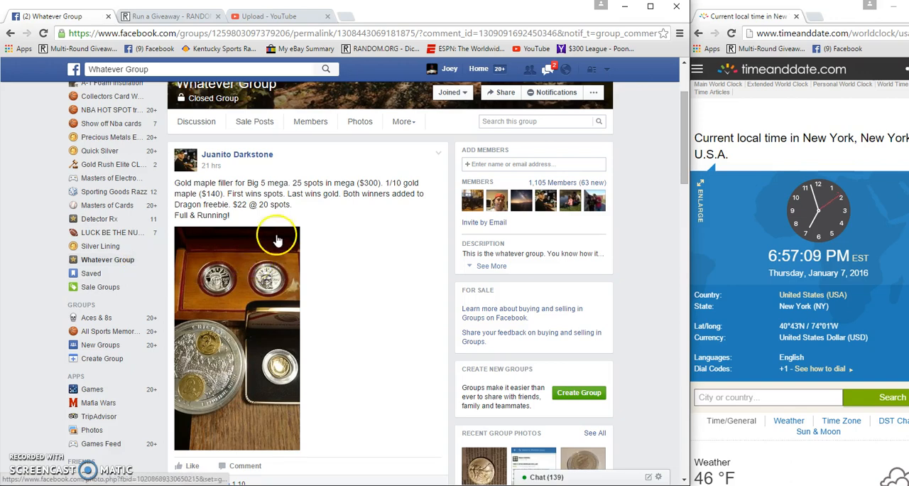
scroll("down", 3)
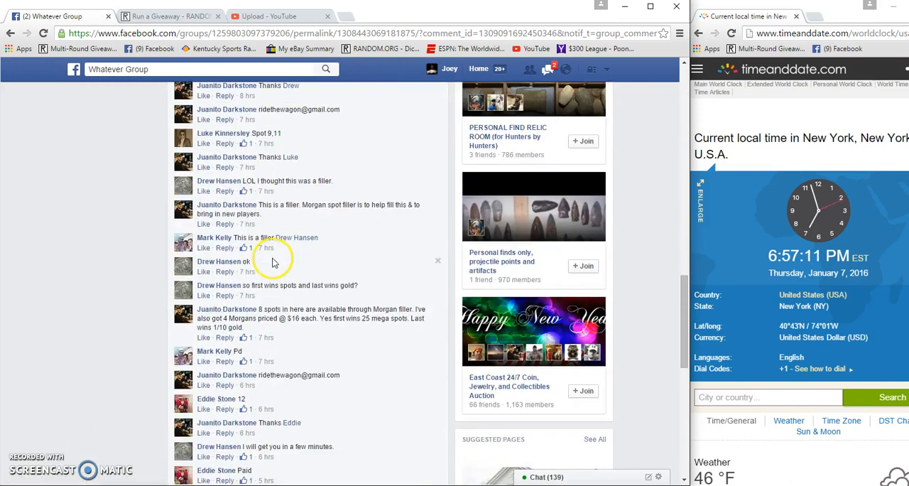
scroll("down", 3)
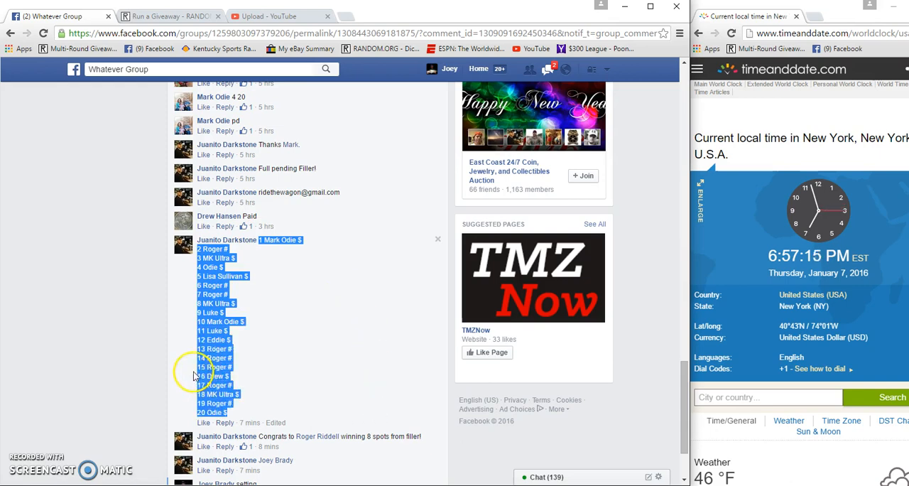
scroll("down", 3)
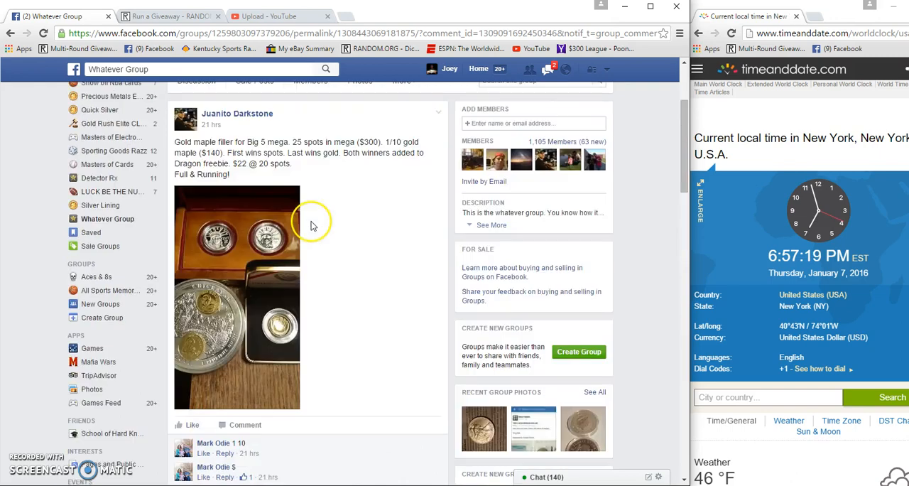
scroll("down", 3)
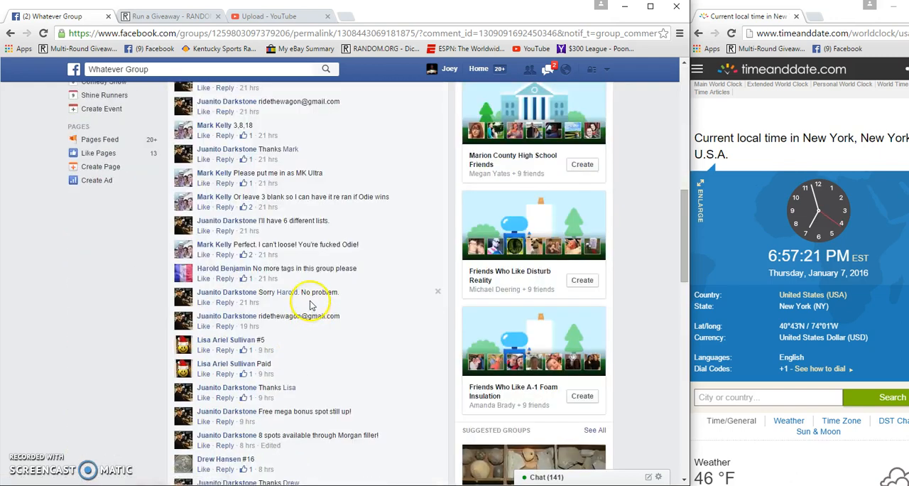
scroll("down", 3)
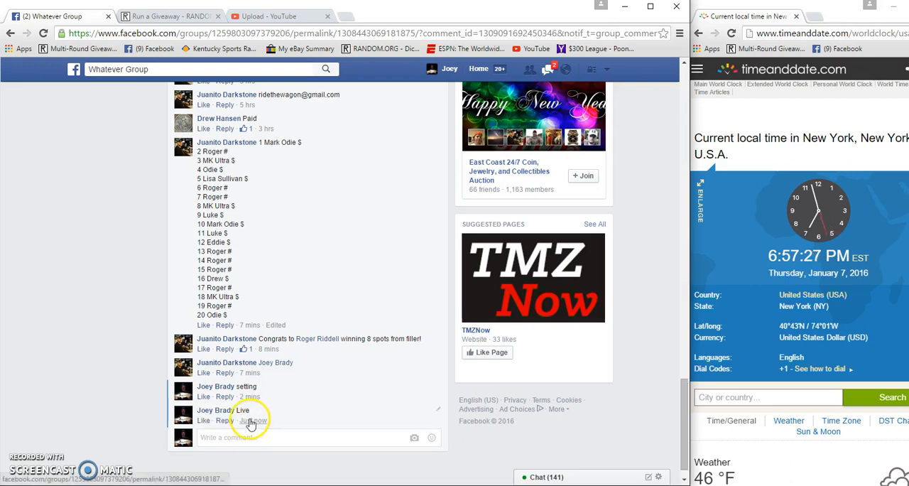
left_click(171, 16)
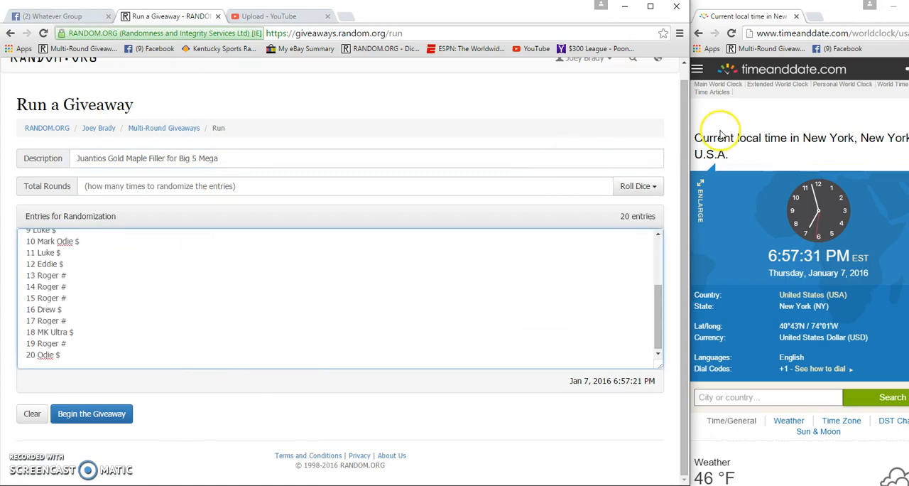
Roll dice to set Total Rounds to 8, then begin the giveaway and confirm, producing round 1's result
left_click(636, 186)
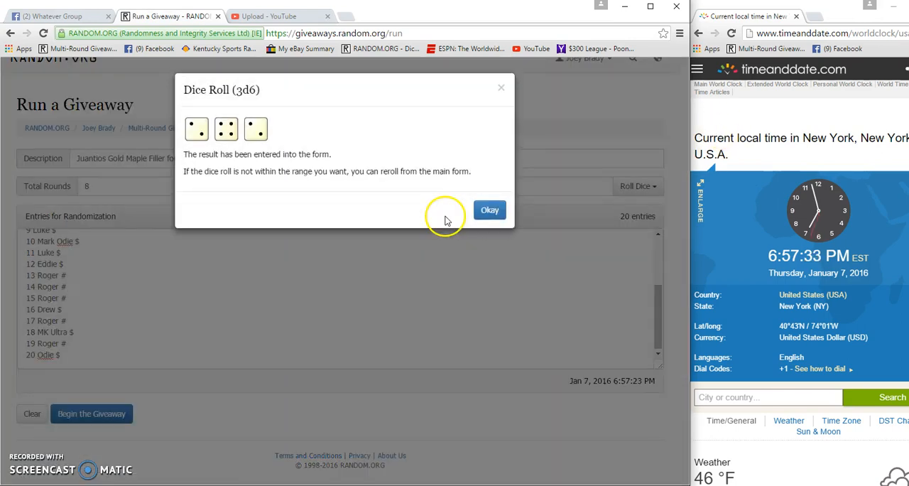
left_click(489, 209)
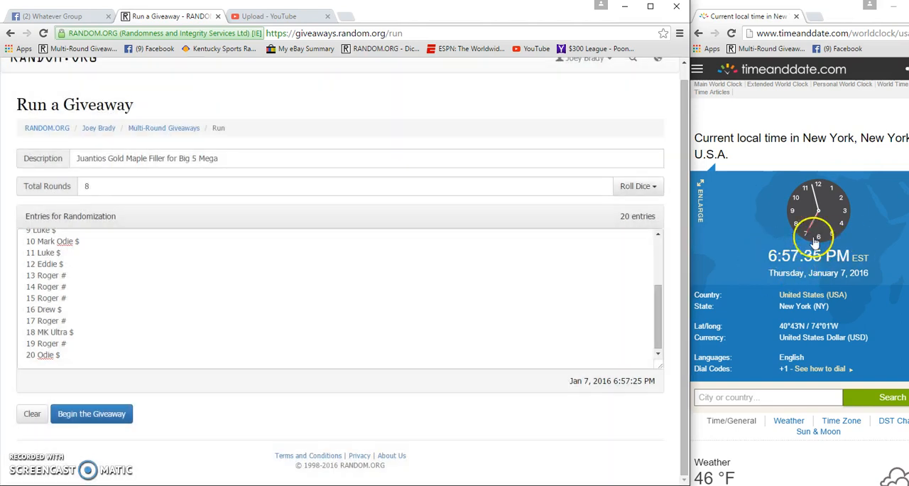
left_click(91, 413)
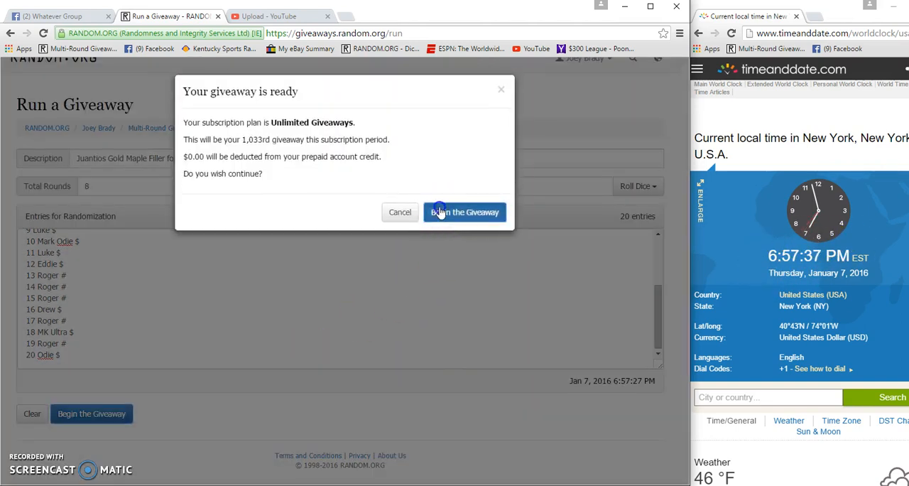
left_click(464, 211)
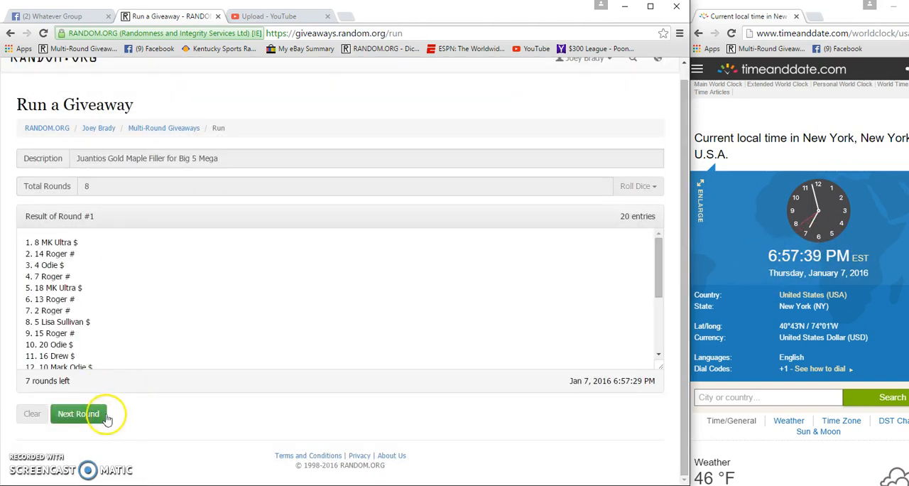
Run rounds 2 through 7 with Next Round until only the Final Round remains
left_click(79, 413)
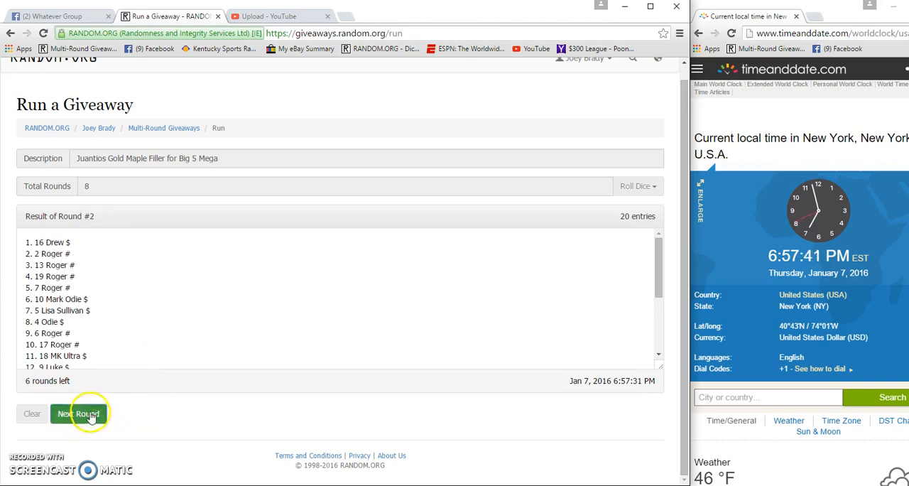
left_click(78, 413)
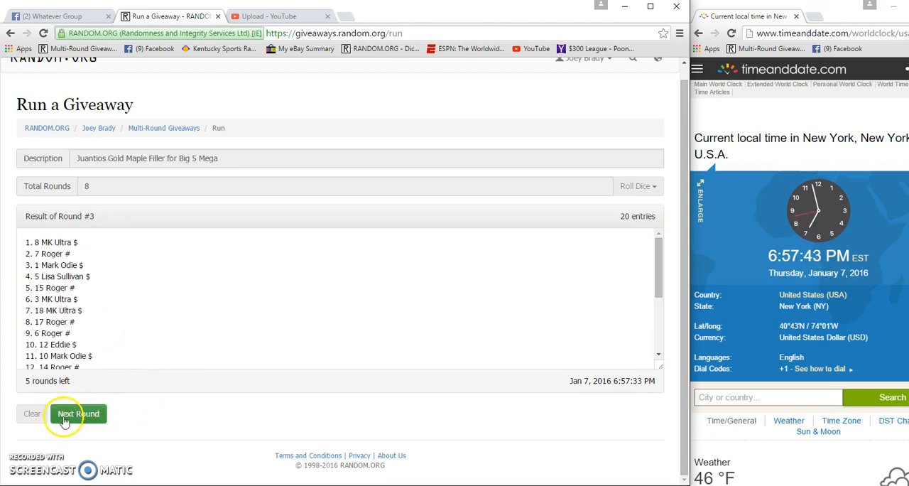
left_click(78, 413)
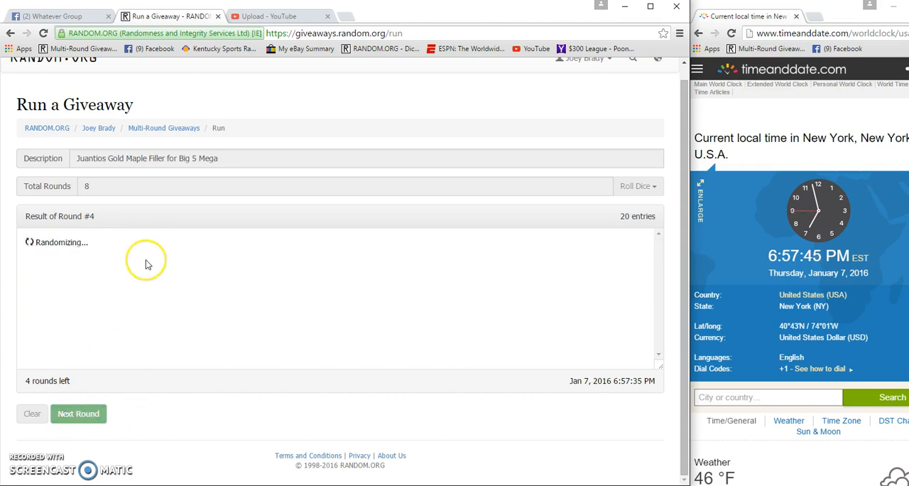
left_click(78, 412)
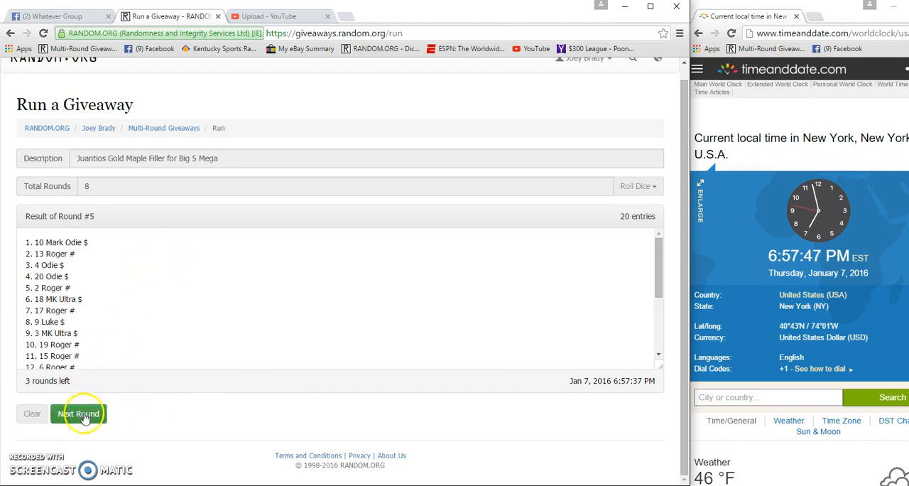
left_click(76, 412)
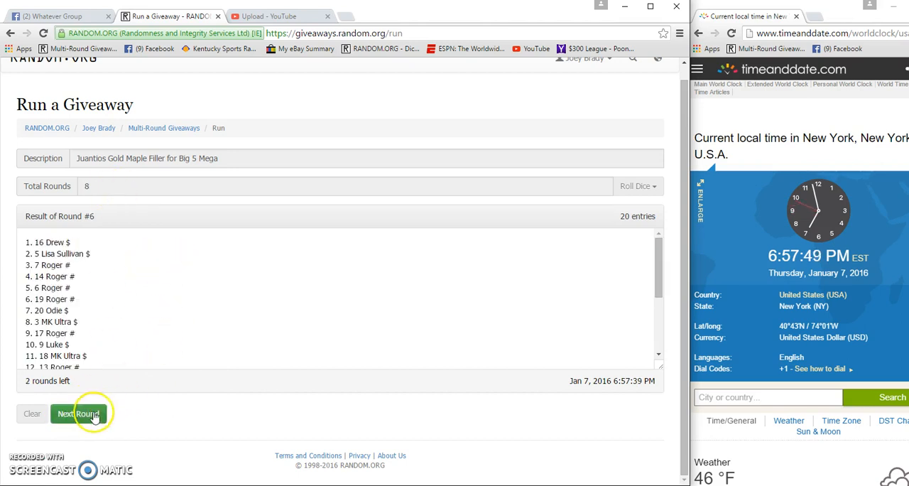
left_click(78, 412)
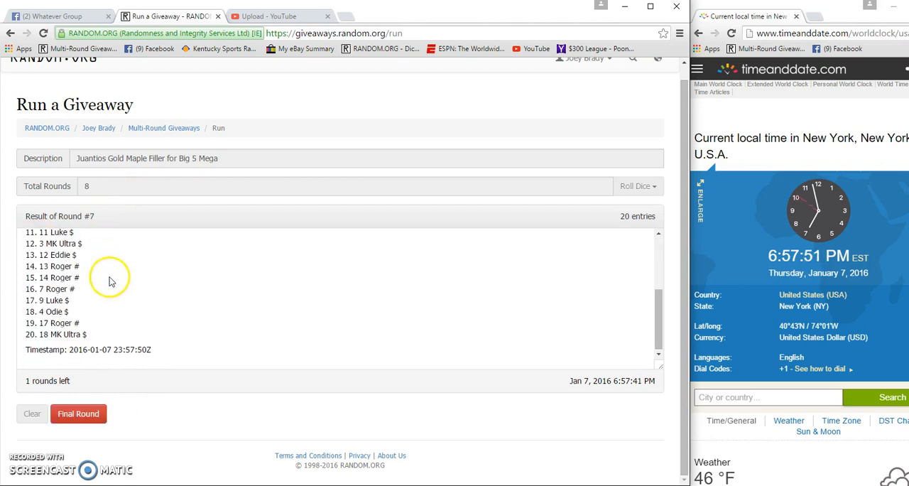
Post a 'Good Luck' comment on the Facebook filler thread and return to the giveaway results
left_click(53, 15)
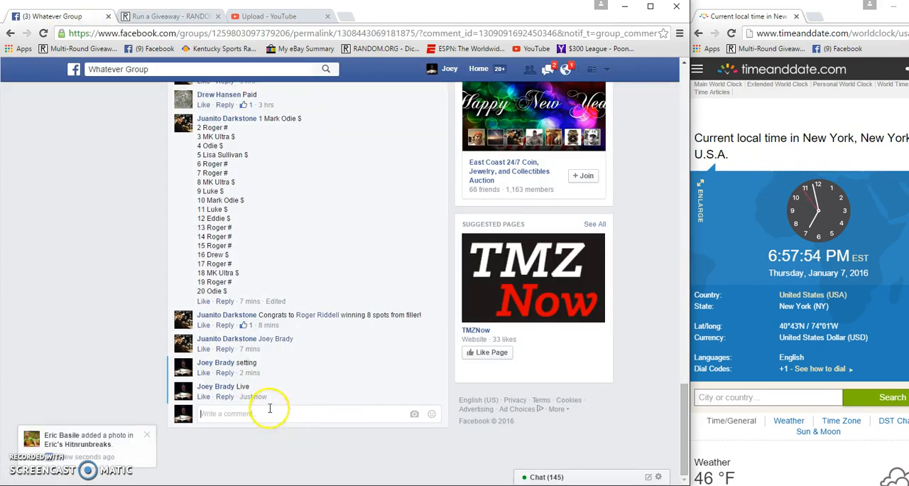
type("Good L")
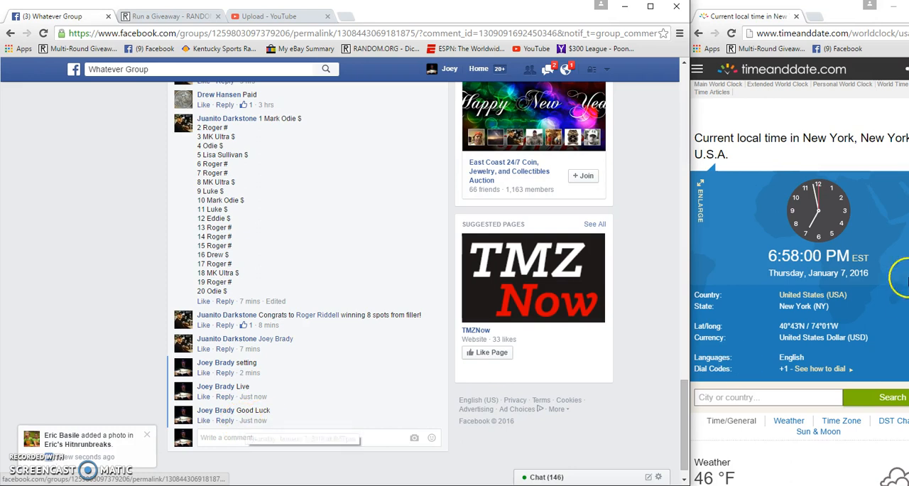
left_click(160, 15)
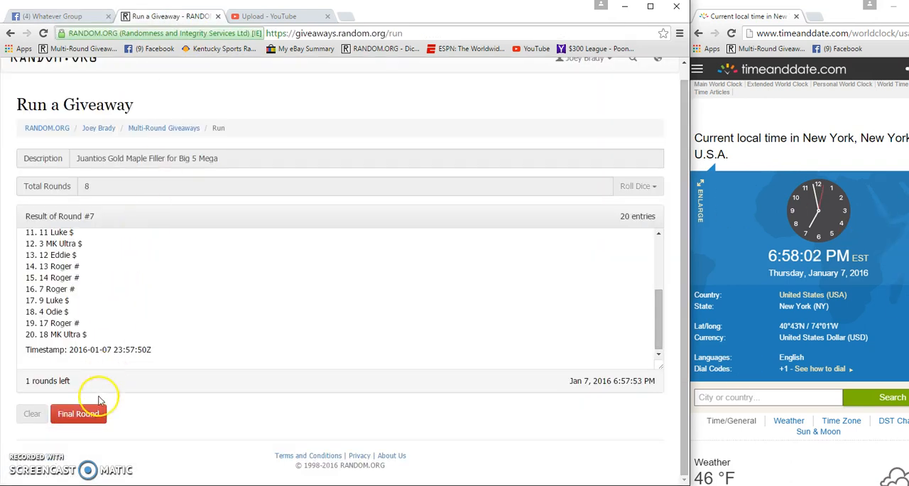
Run final round 8 and reveal the completed result list with its timestamp and verification code zmxgli
left_click(79, 414)
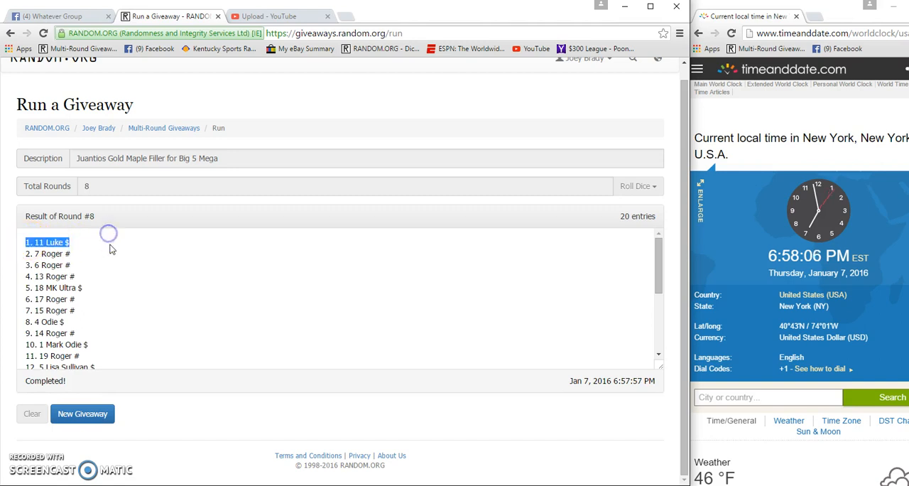
scroll("down", 3)
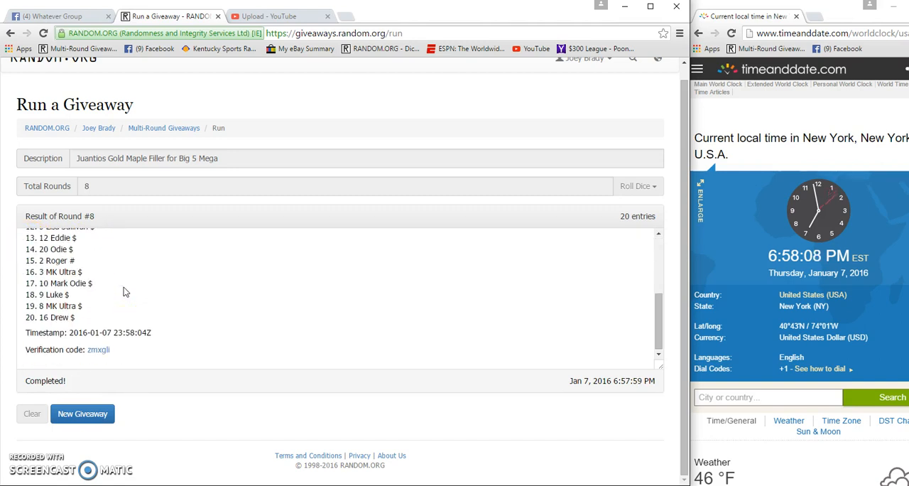